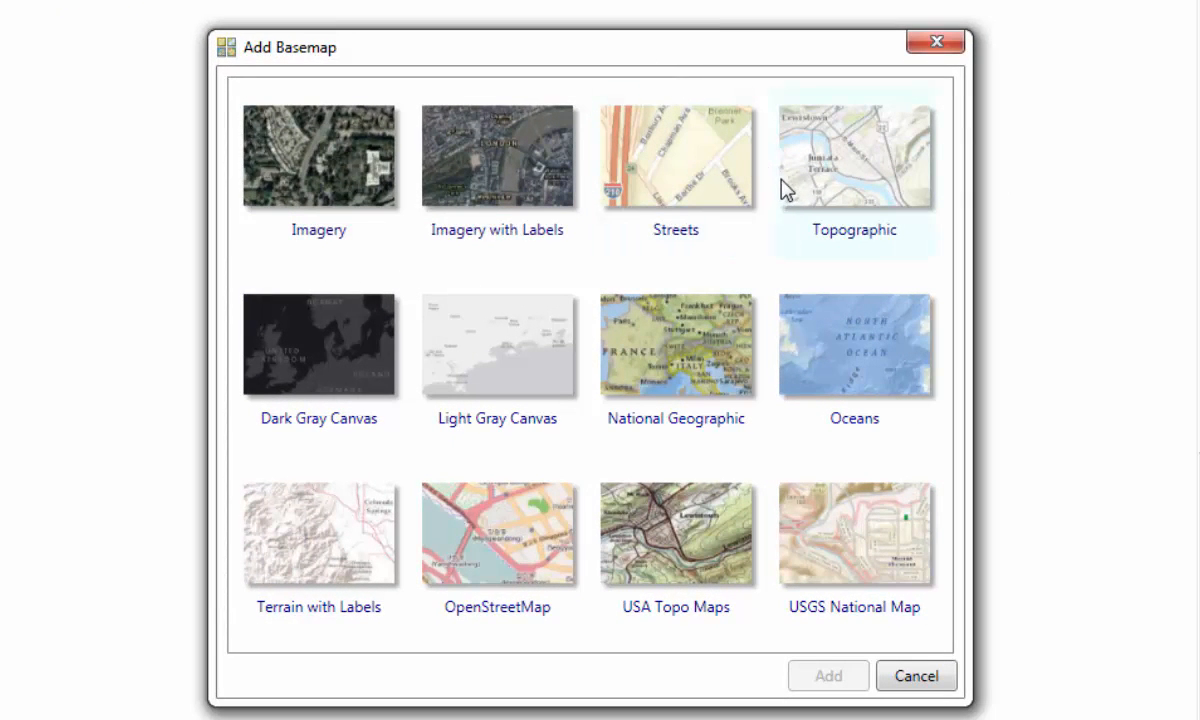
# Select the Topographic basemap in the Add Basemap dialog.
pyautogui.click(916, 676)
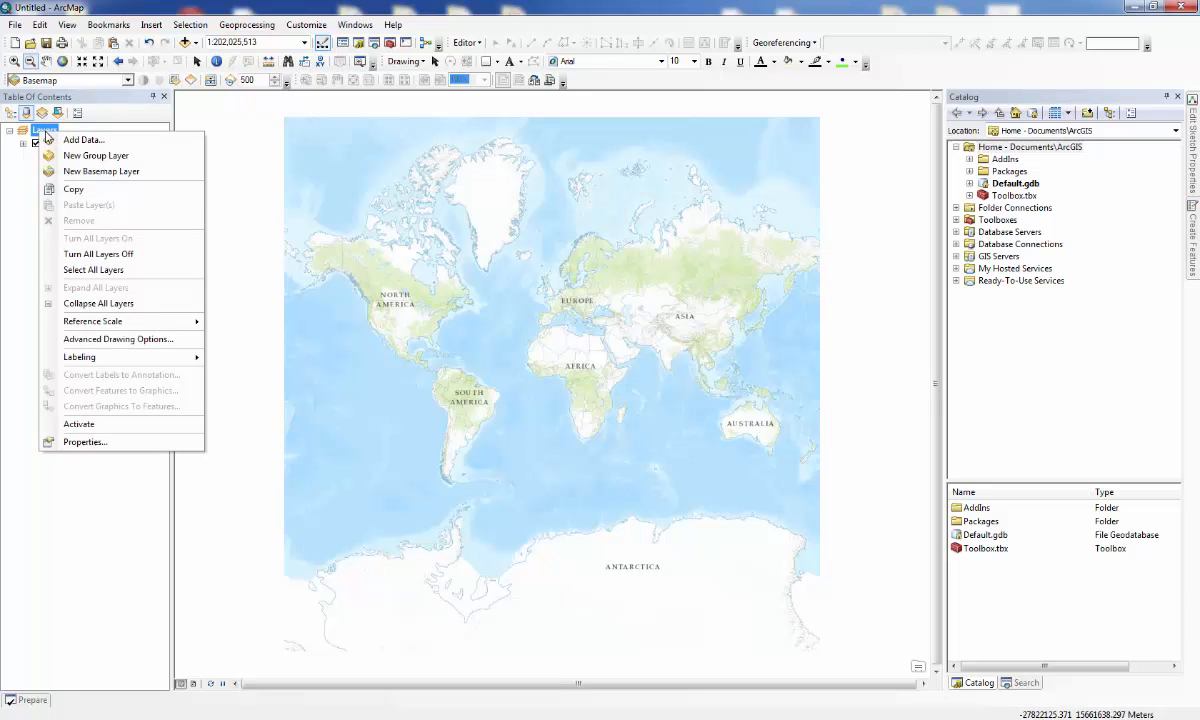
pyautogui.moveTo(84, 442)
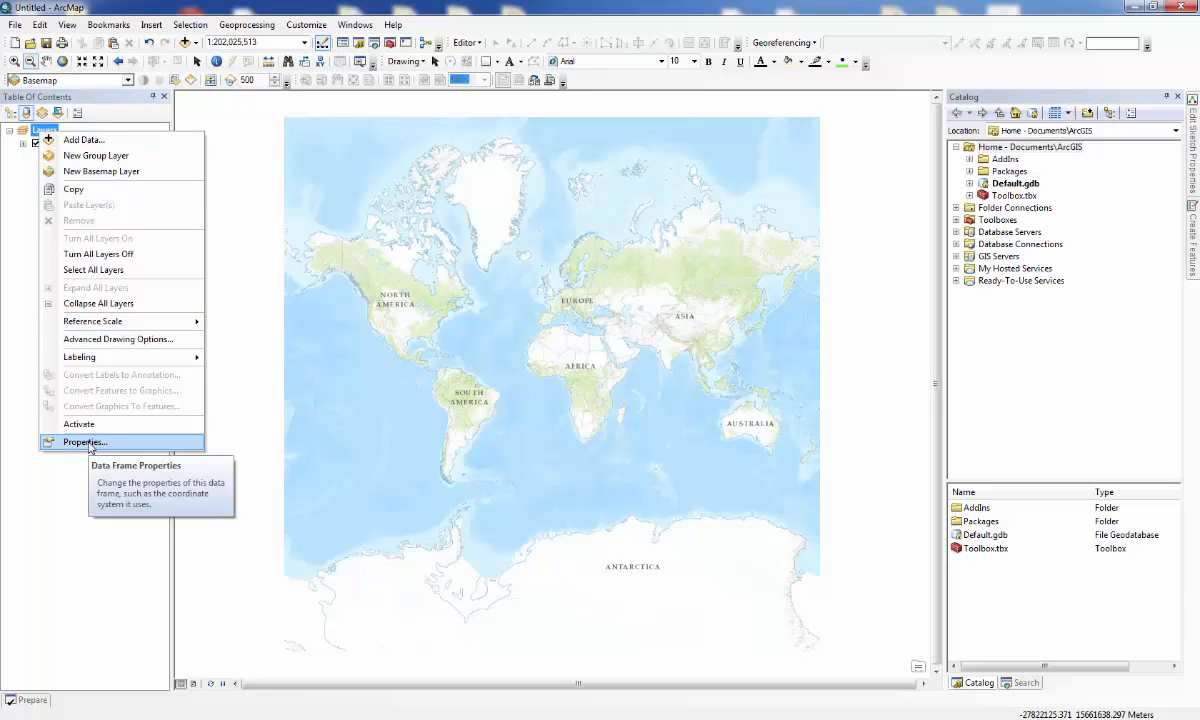